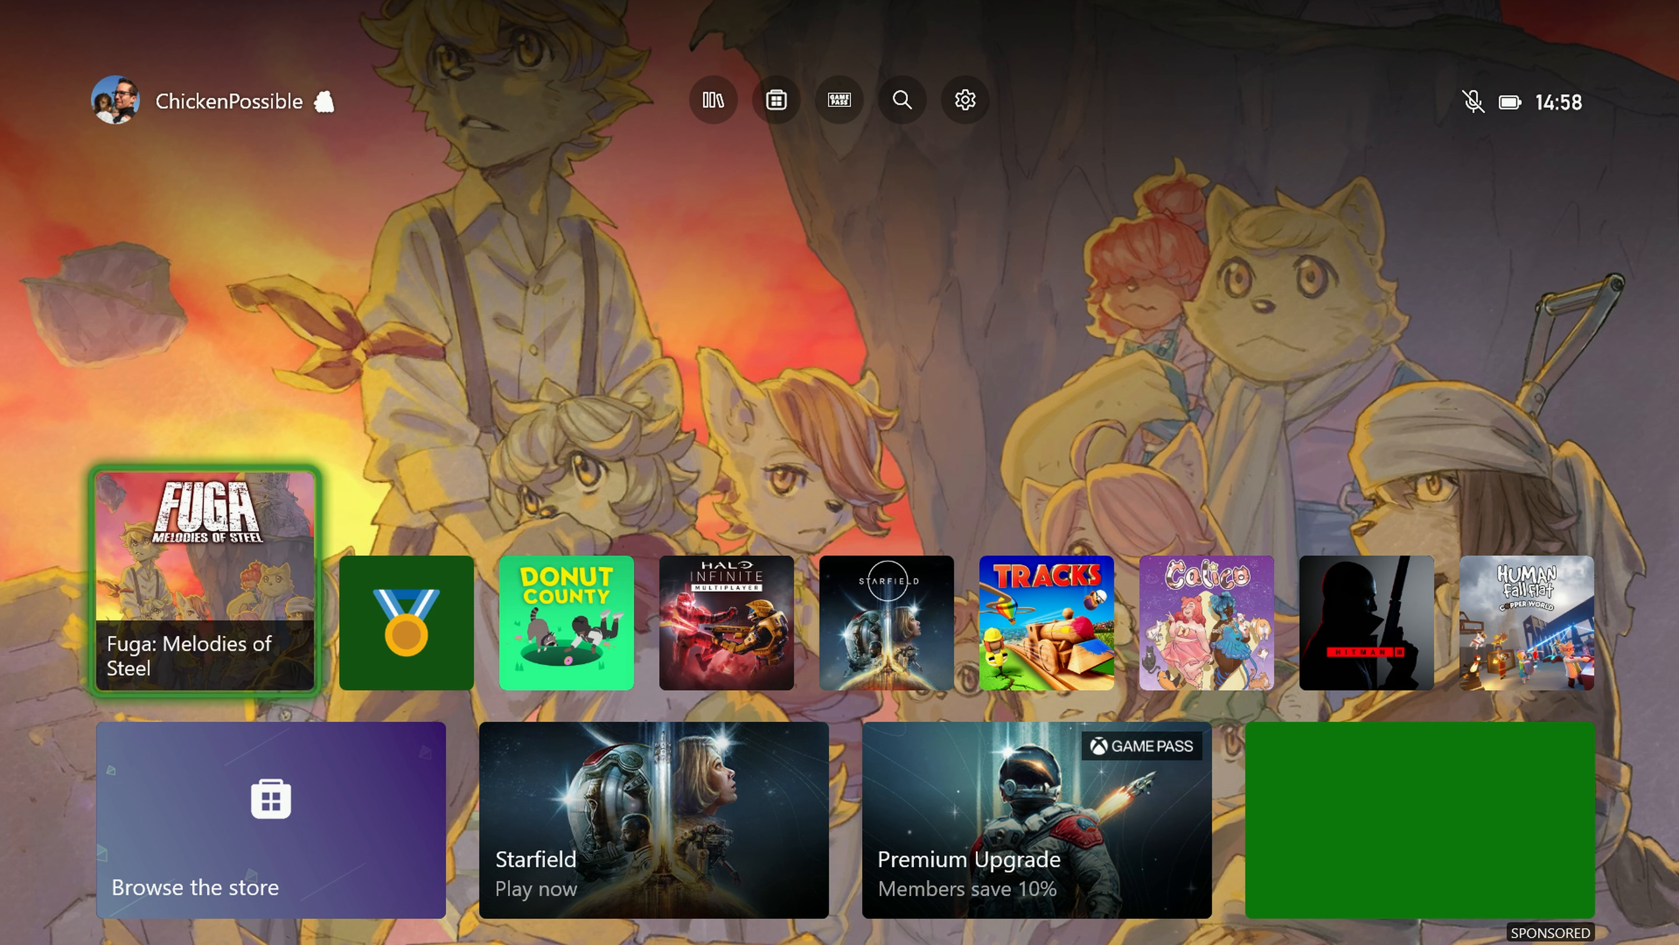
Launch Fuga: Melodies of Steel from its home-screen tile.
left_click(203, 577)
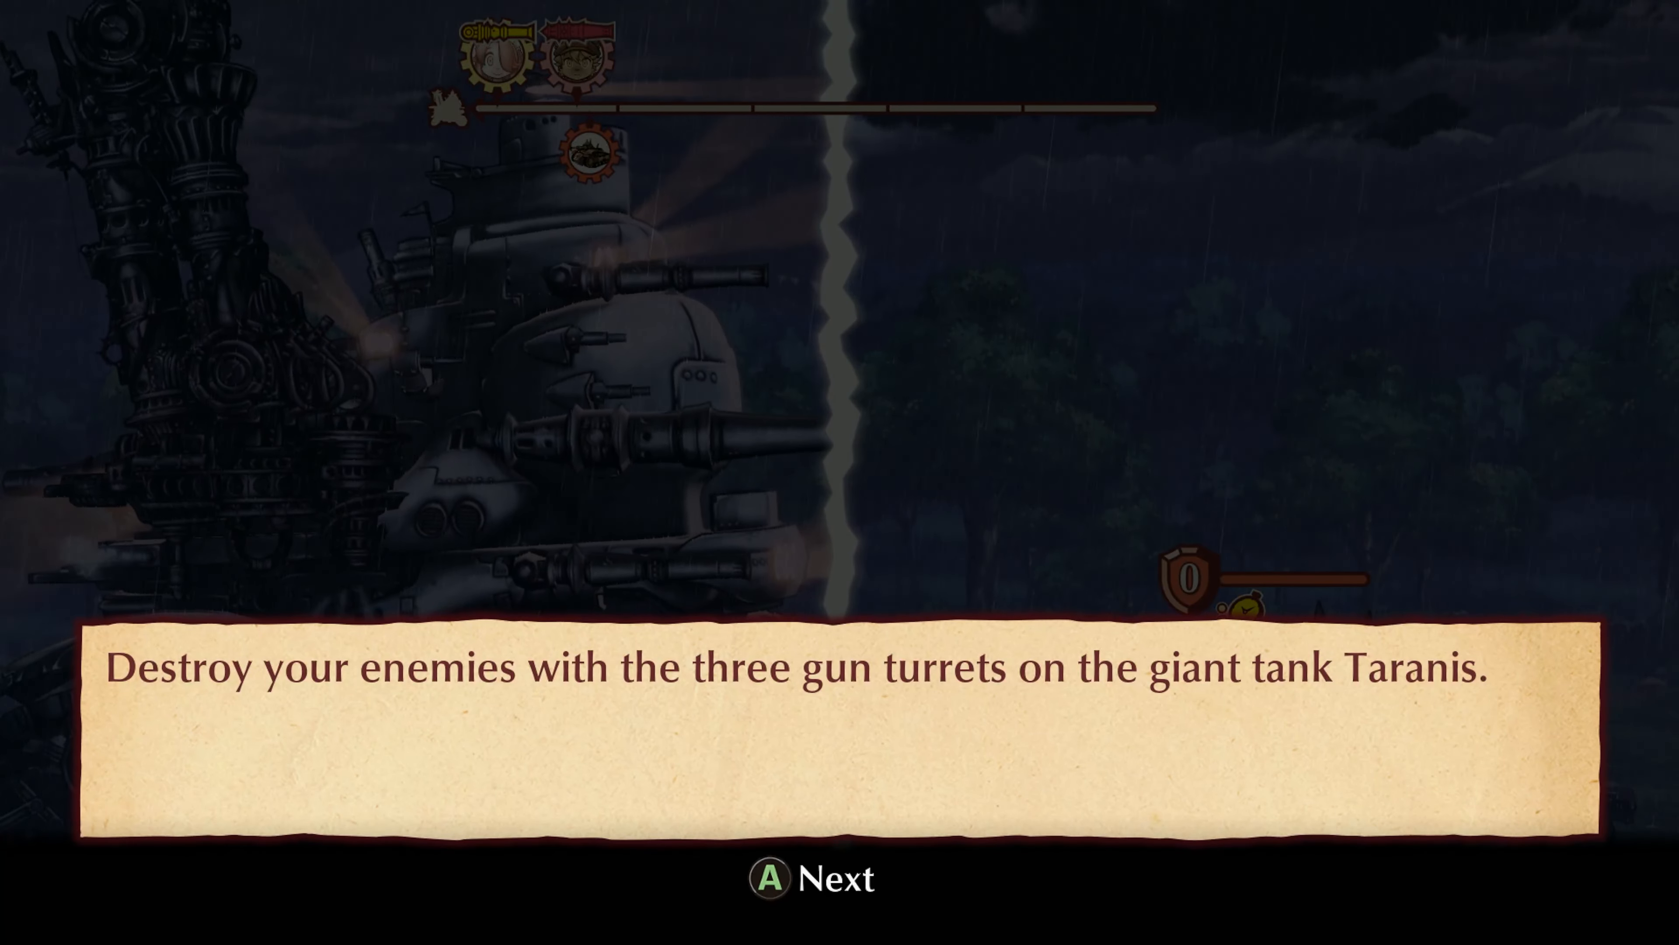
Advance the first battle tutorial past its turret message to Taranis's three gun turrets.
key("A")
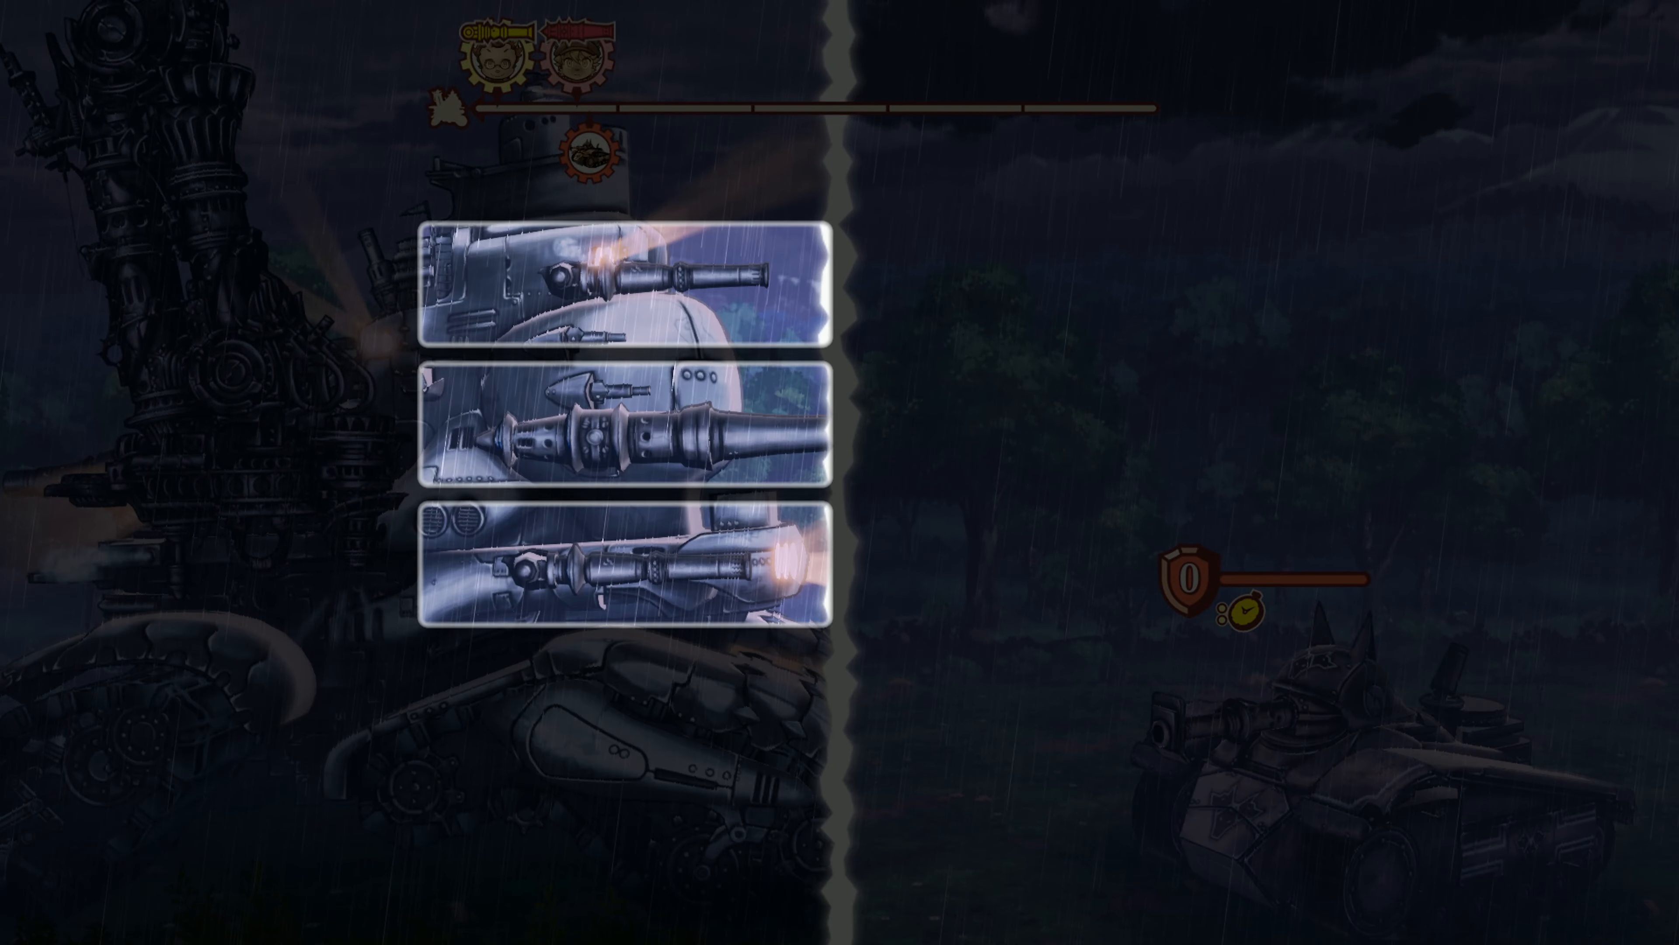